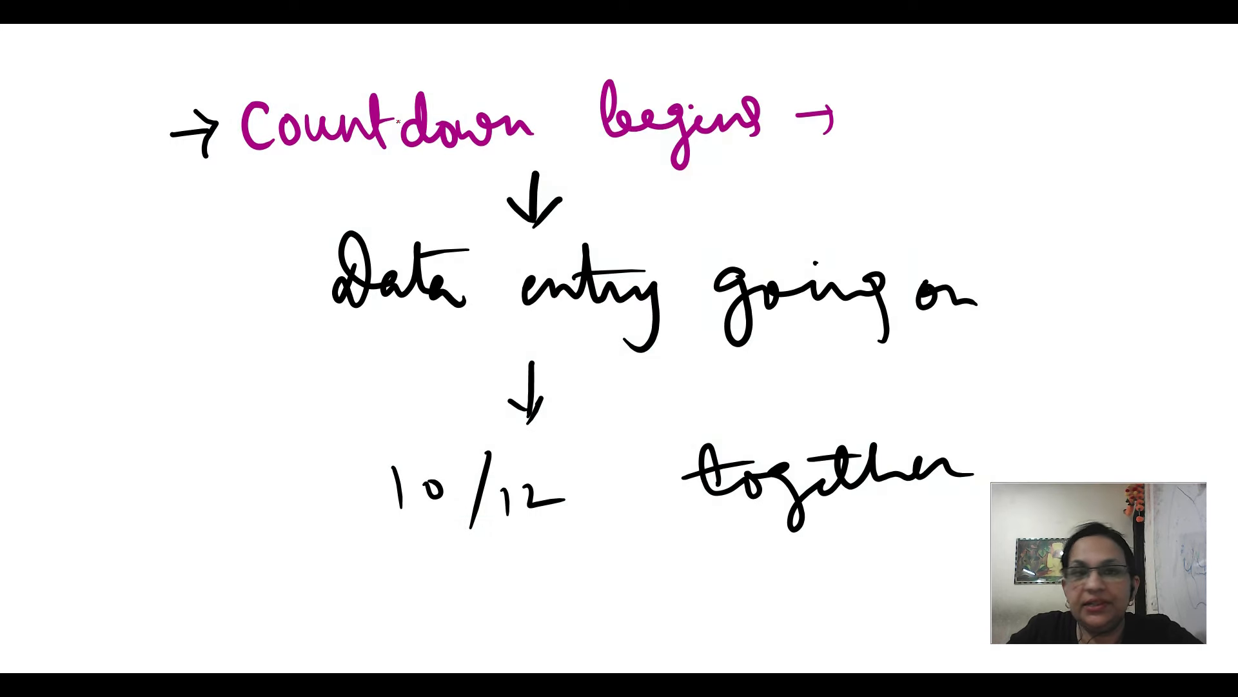
- Underline CBSE and CISCE in red on the whiteboard slide
{"action": "left_click_drag", "start_coordinate": [253, 180], "coordinate": [797, 171]}
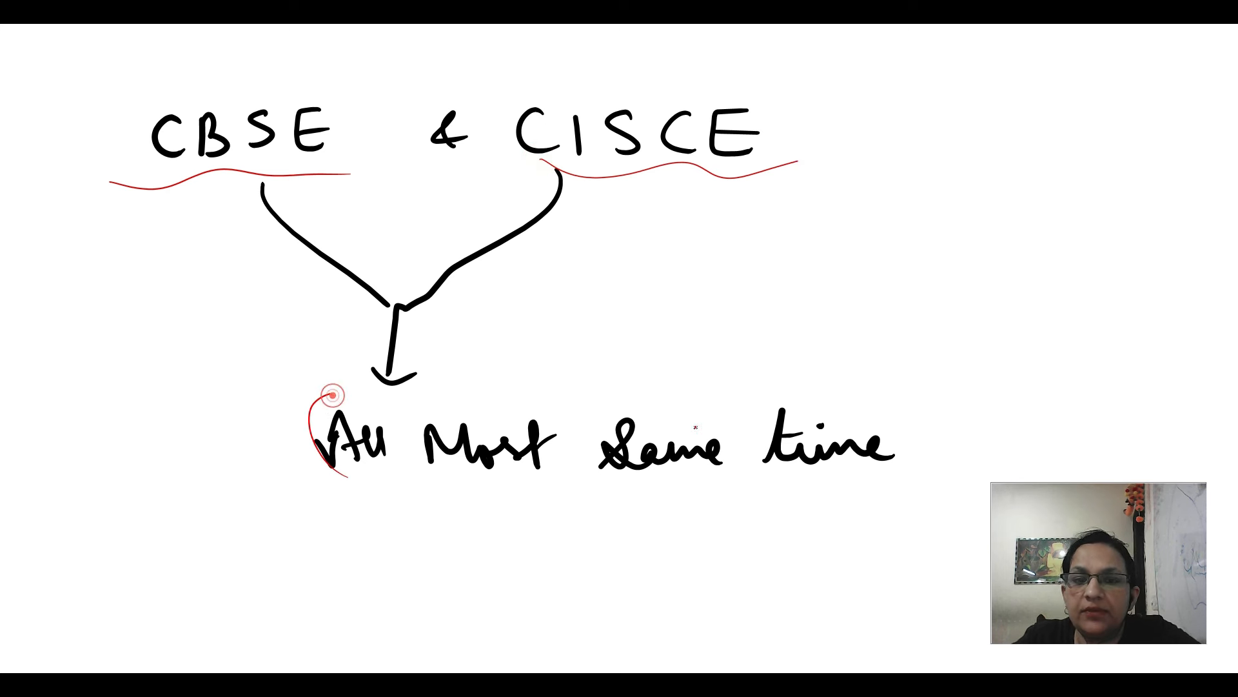
- Underline key phrases, circle the posting time and write '1 week' in red on the CISCE clipping
{"action": "left_click_drag", "start_coordinate": [900, 402], "coordinate": [908, 506]}
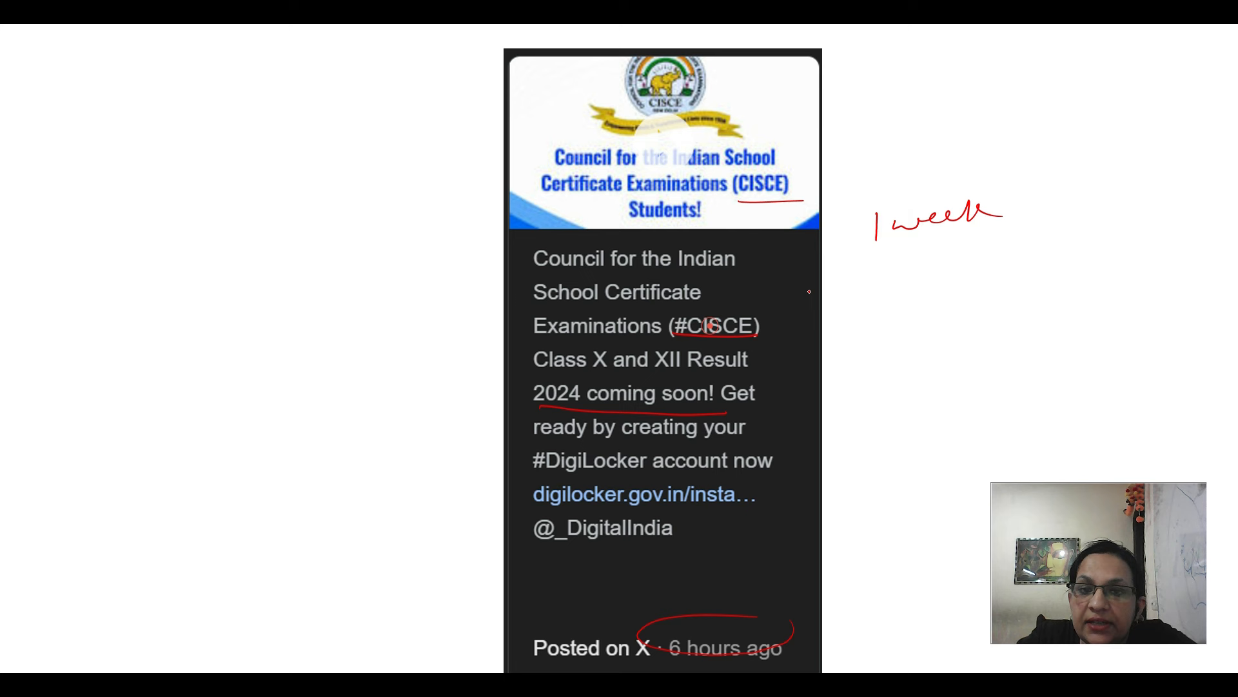
- Bring up the New Delhi news excerpt about students awaiting CBSE and CISCE 2024 results
{"action": "left_click_drag", "start_coordinate": [798, 261], "coordinate": [868, 220]}
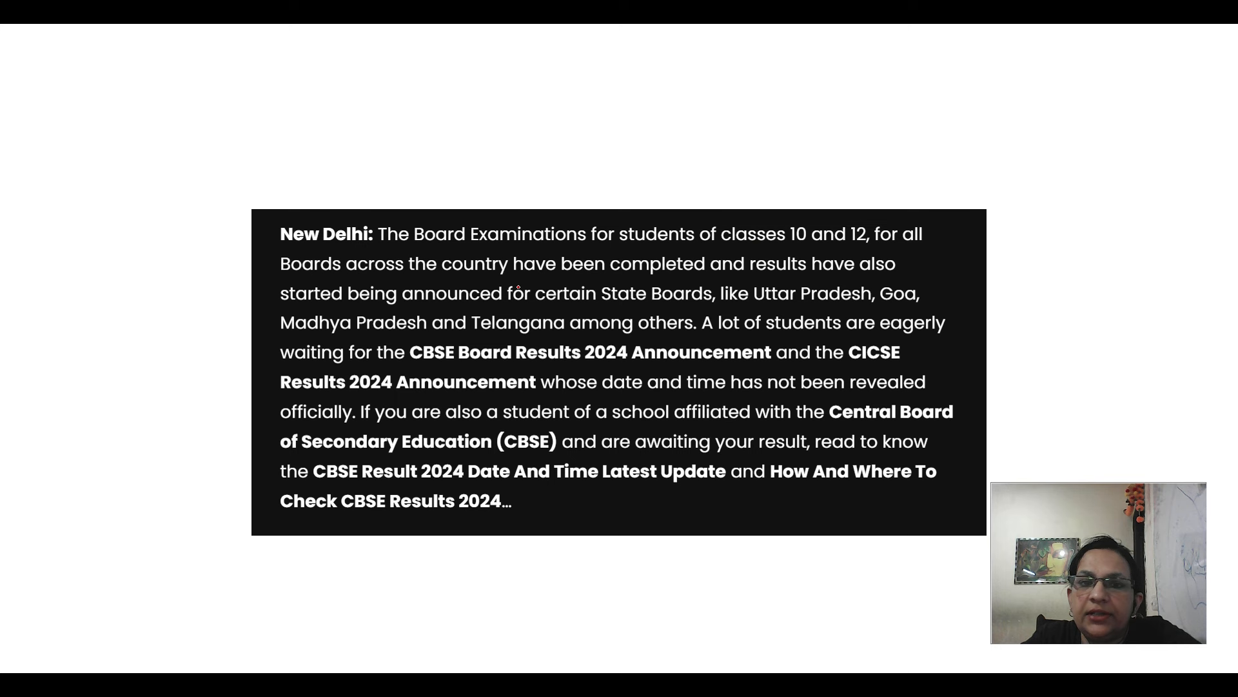
- Underline 'state boards' and 'results announcements' in red and circle the '1 week' note
{"action": "left_click_drag", "start_coordinate": [747, 301], "coordinate": [932, 298]}
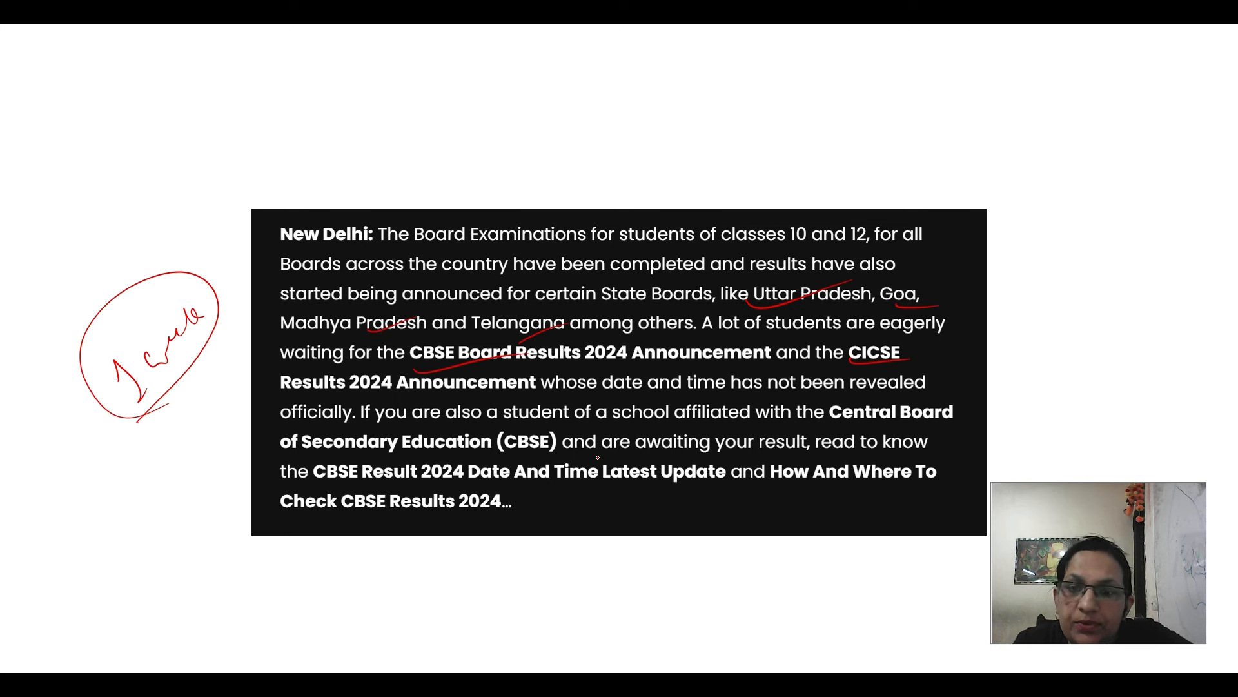
{"action": "left_click_drag", "start_coordinate": [627, 449], "coordinate": [755, 449]}
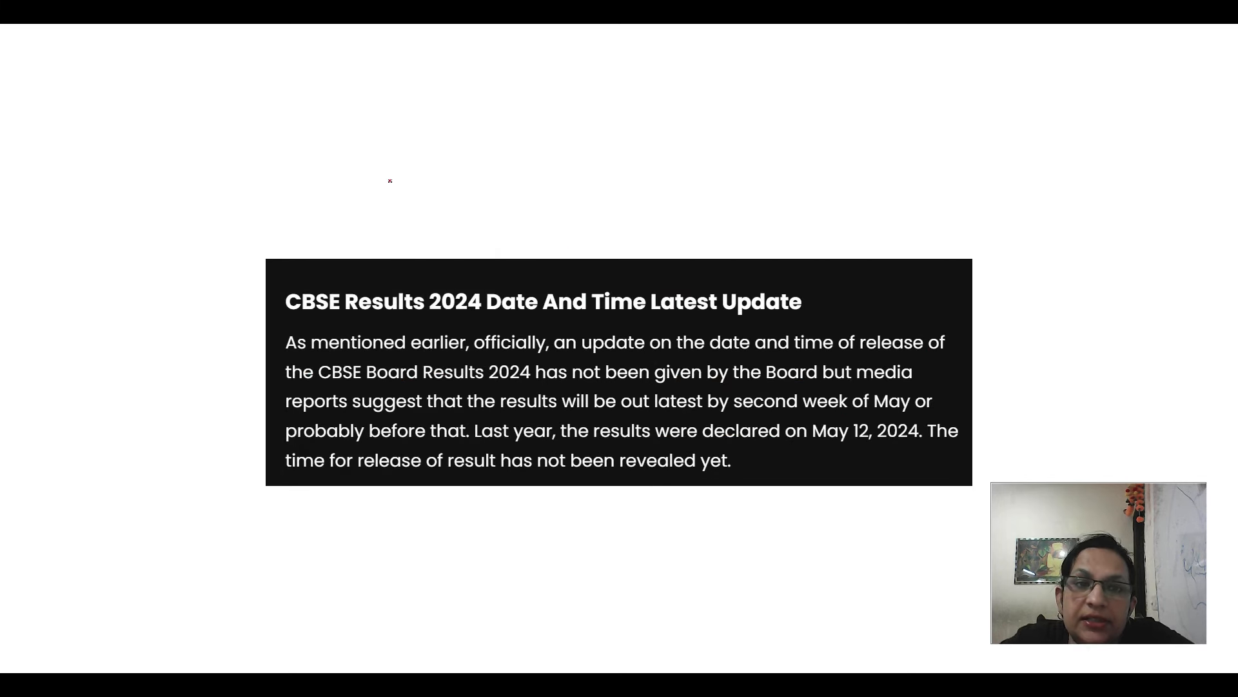
- Write '12 May' in red with small arrows and marks above the CBSE date excerpt
{"action": "left_click_drag", "start_coordinate": [391, 193], "coordinate": [477, 167]}
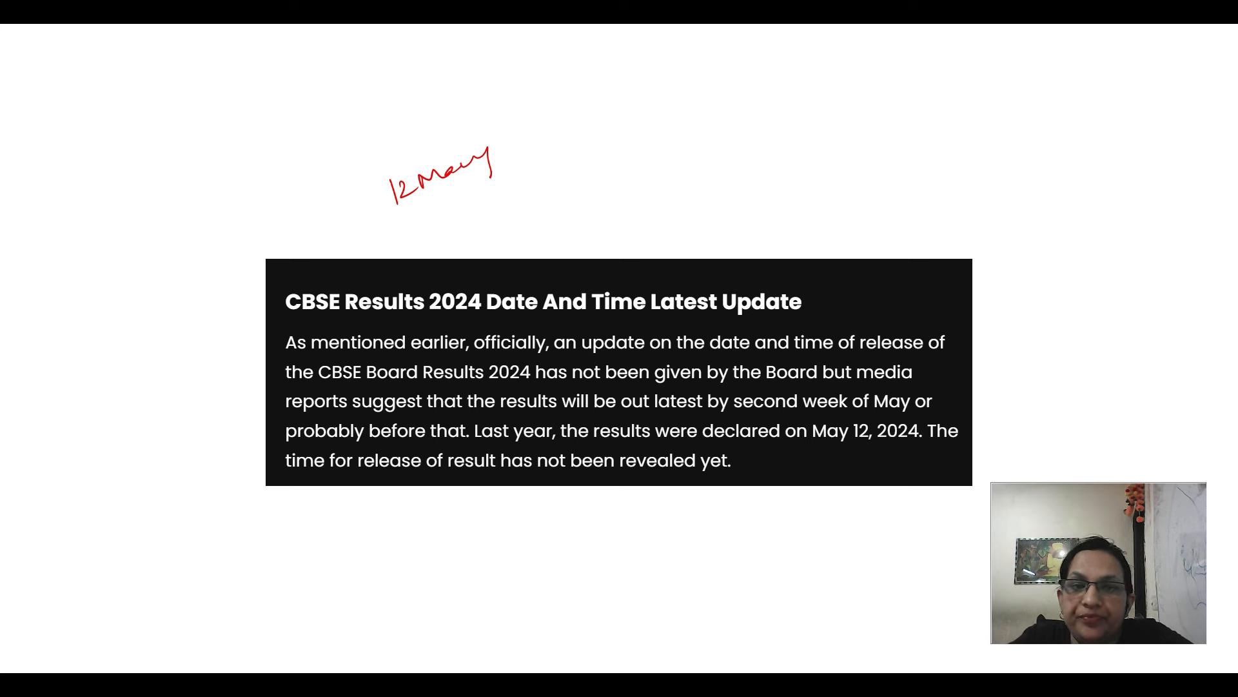
{"action": "left_click_drag", "start_coordinate": [765, 198], "coordinate": [766, 162]}
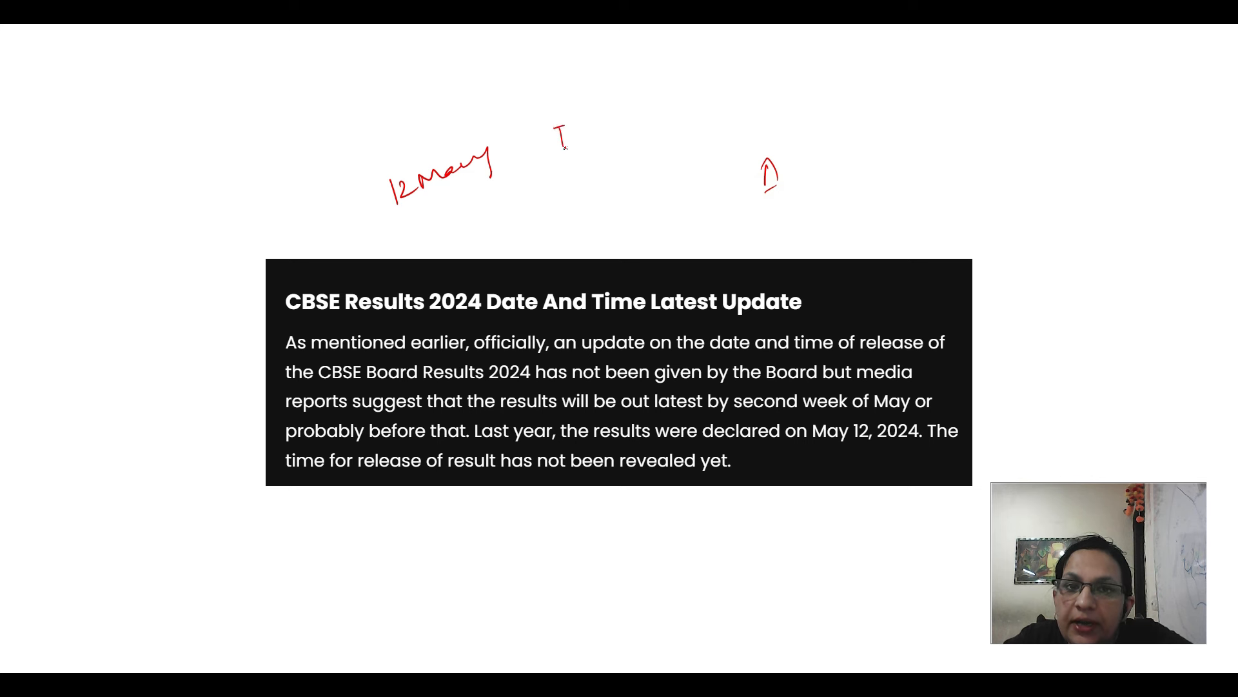
{"action": "left_click_drag", "start_coordinate": [576, 132], "coordinate": [618, 132]}
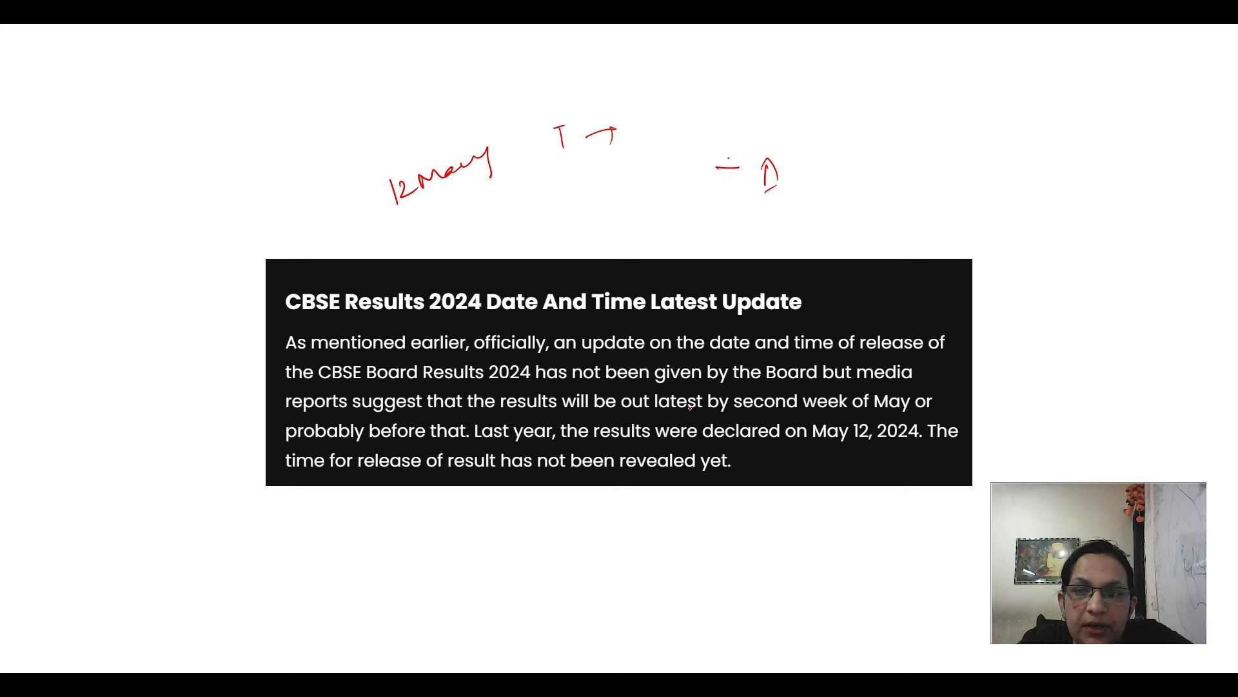
{"action": "left_click_drag", "start_coordinate": [536, 414], "coordinate": [614, 417]}
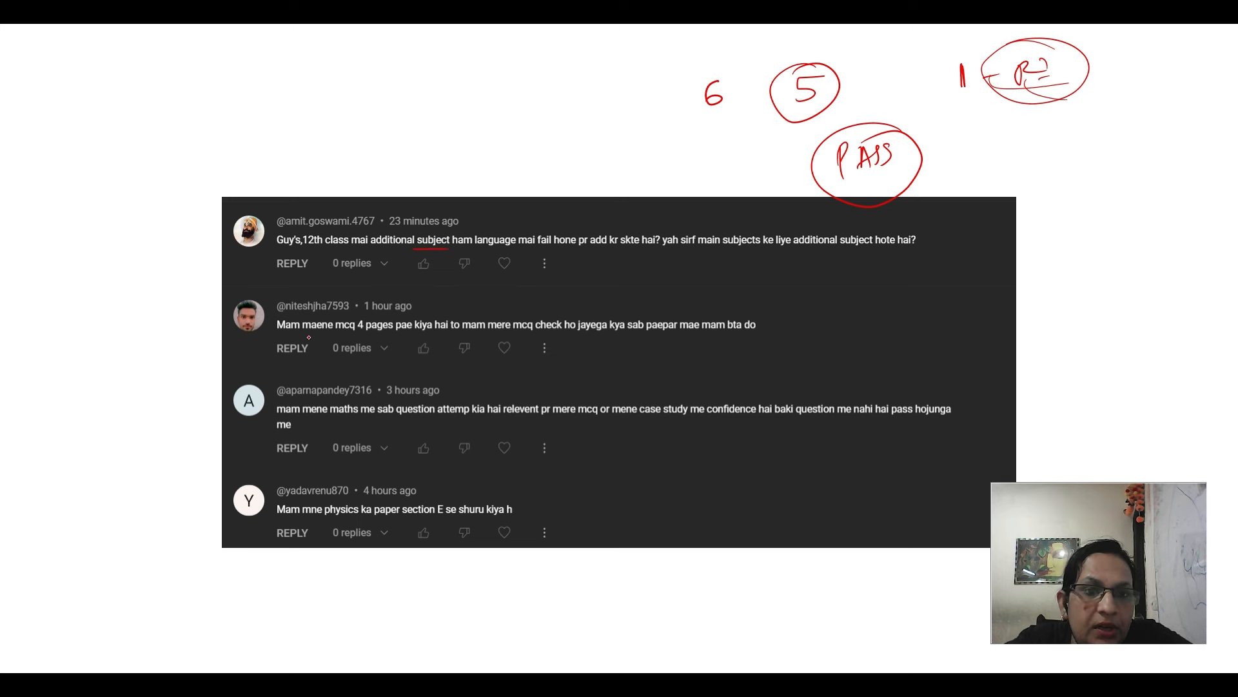
{"action": "left_click", "coordinate": [361, 336]}
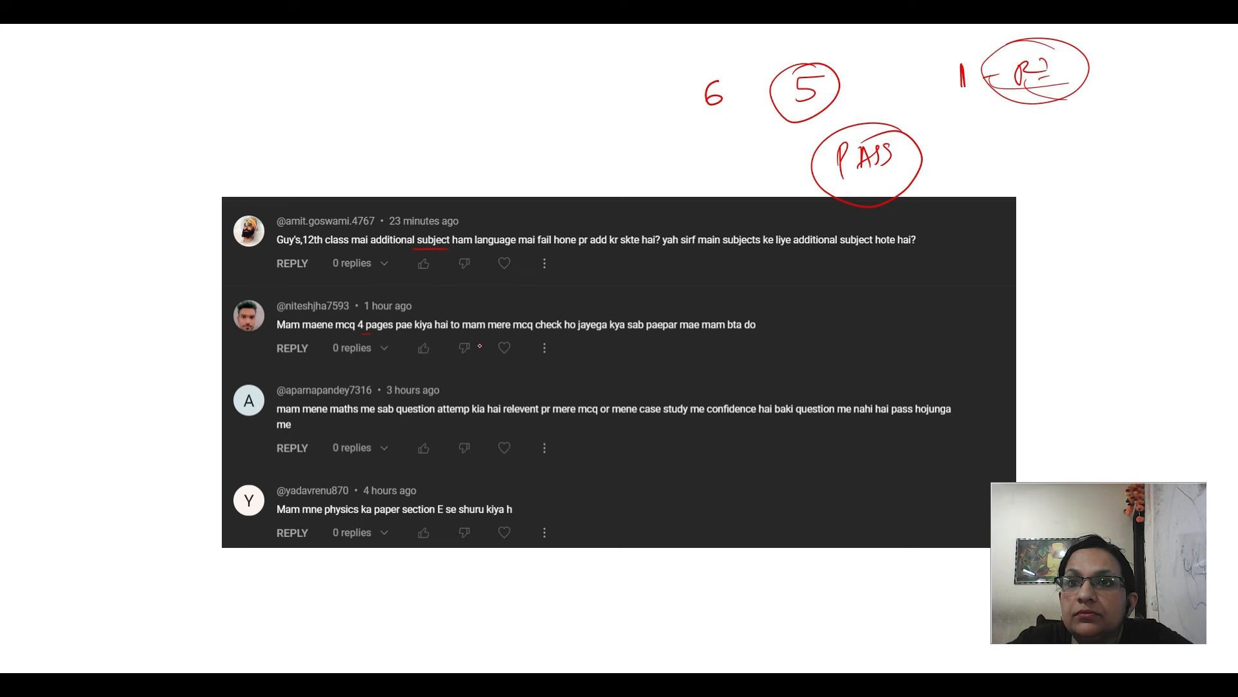
{"action": "mouse_move", "coordinate": [523, 336]}
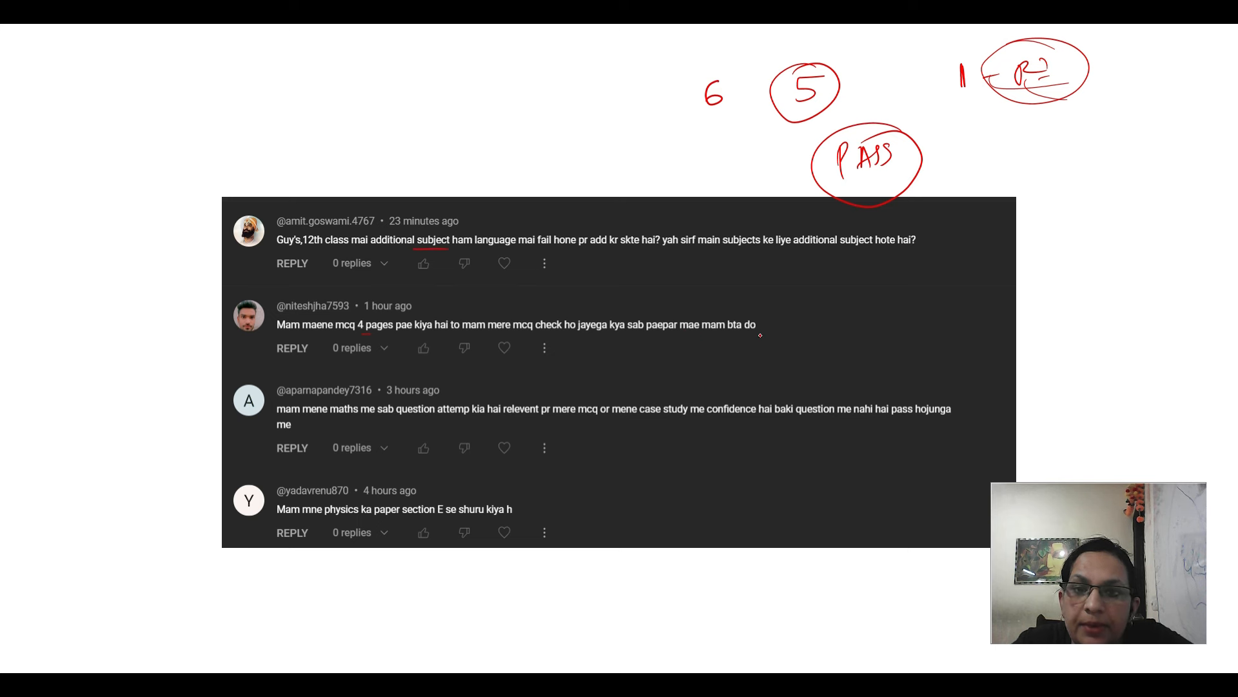
- Draw ticks after the comments, crosses and '1 → 7' beside PASS, then move to the next comments
{"action": "left_click_drag", "start_coordinate": [758, 341], "coordinate": [814, 332]}
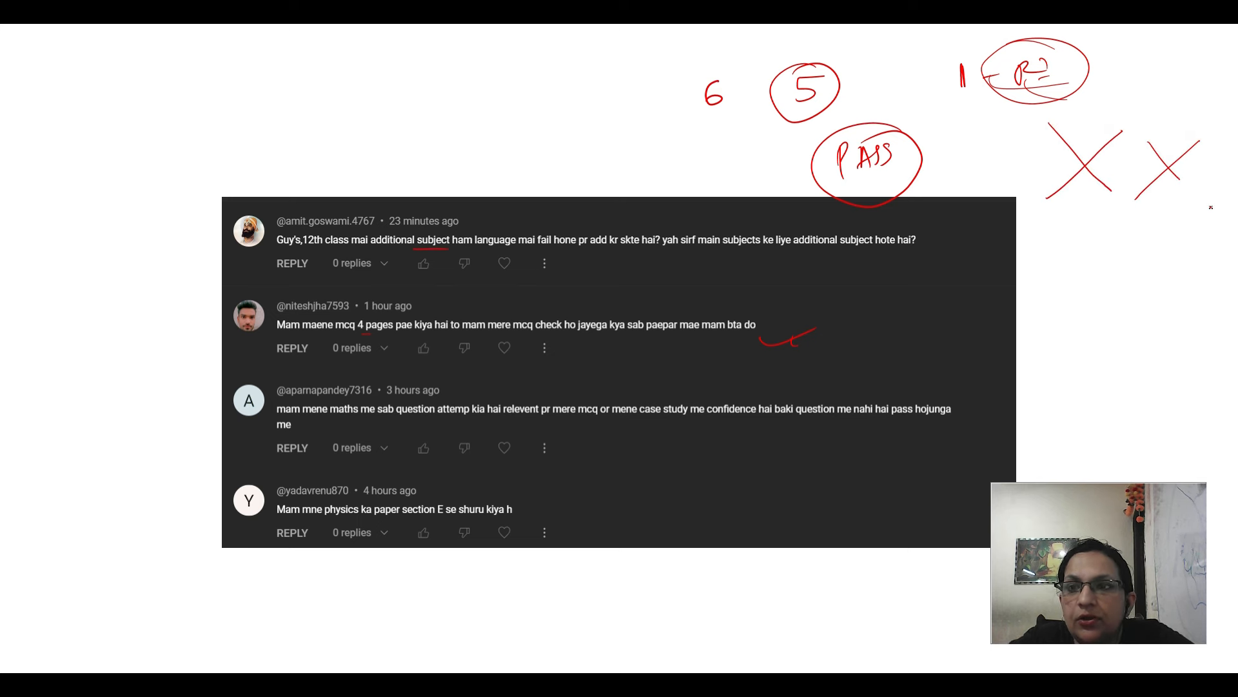
{"action": "left_click_drag", "start_coordinate": [1050, 233], "coordinate": [1118, 272]}
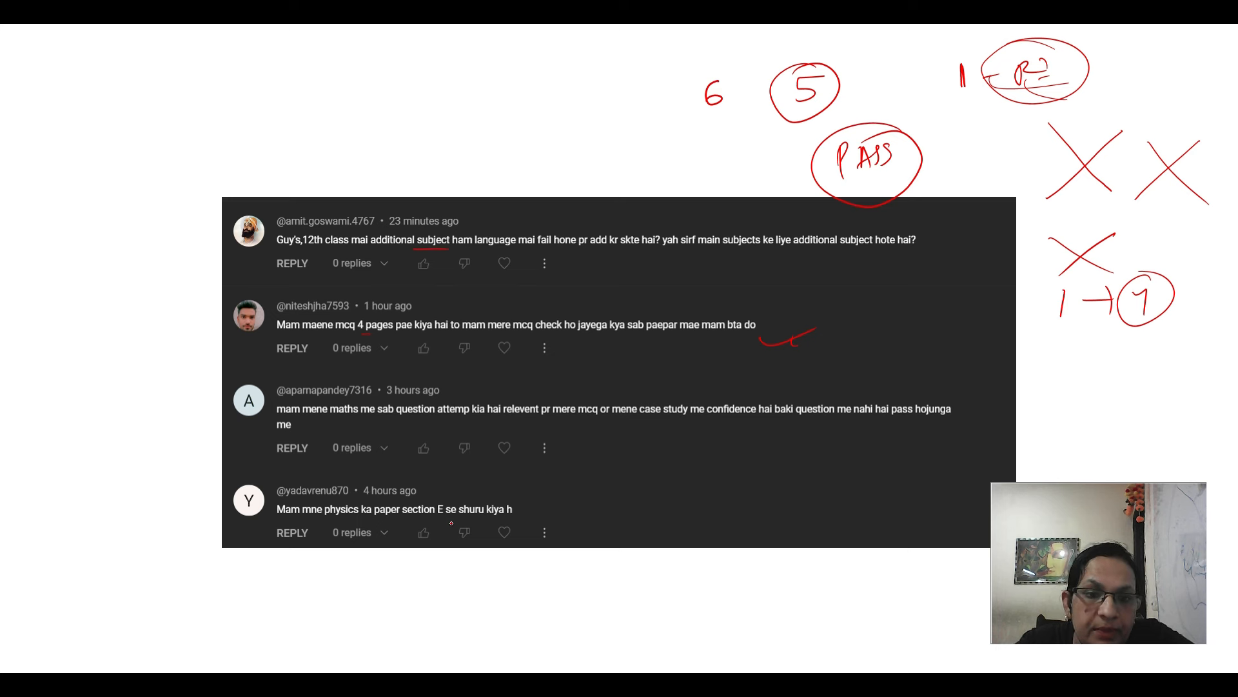
{"action": "left_click", "coordinate": [537, 498]}
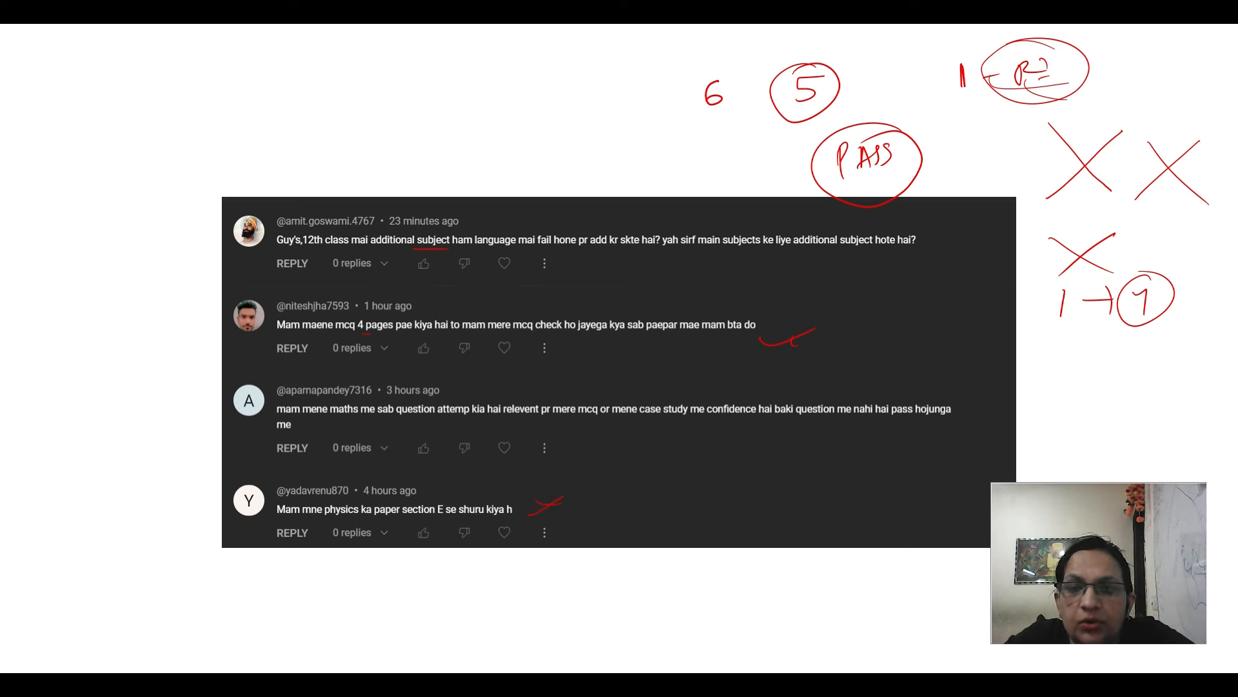
{"action": "scroll", "scroll_direction": "down", "scroll_amount": 3}
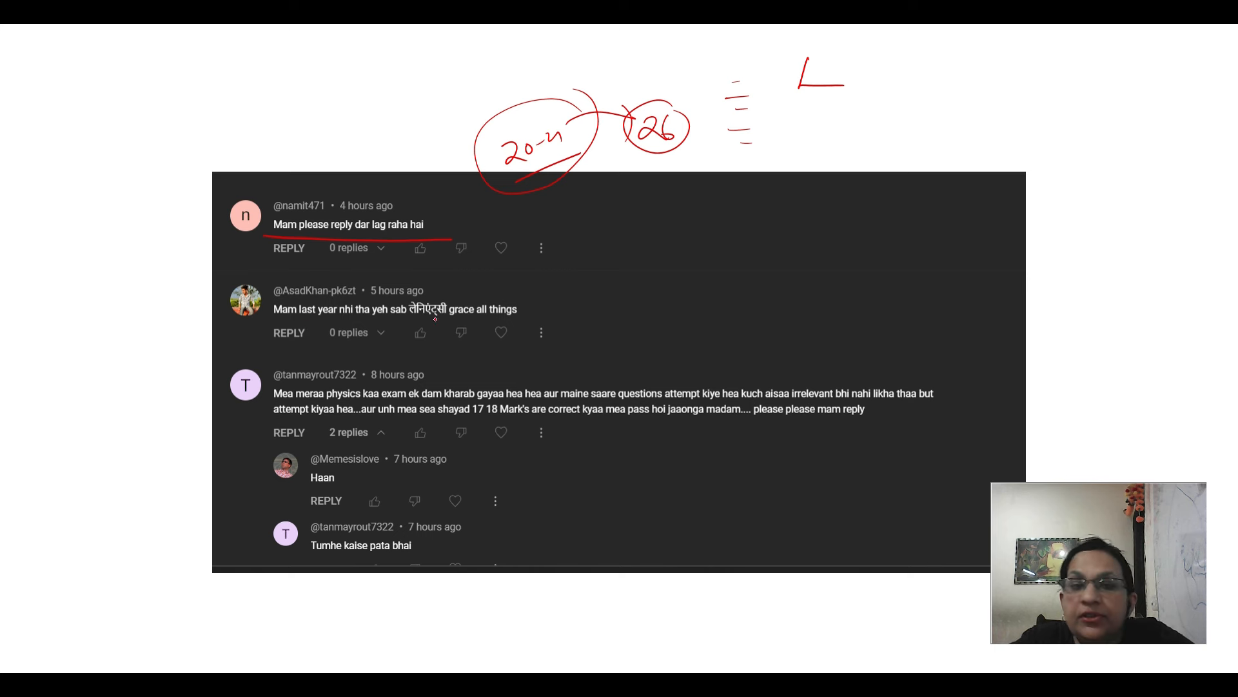
- Underline 'grace all things' and '17 18 Mark's are correct', and write 'Madam' above the physics comment
{"action": "left_click_drag", "start_coordinate": [406, 318], "coordinate": [525, 314]}
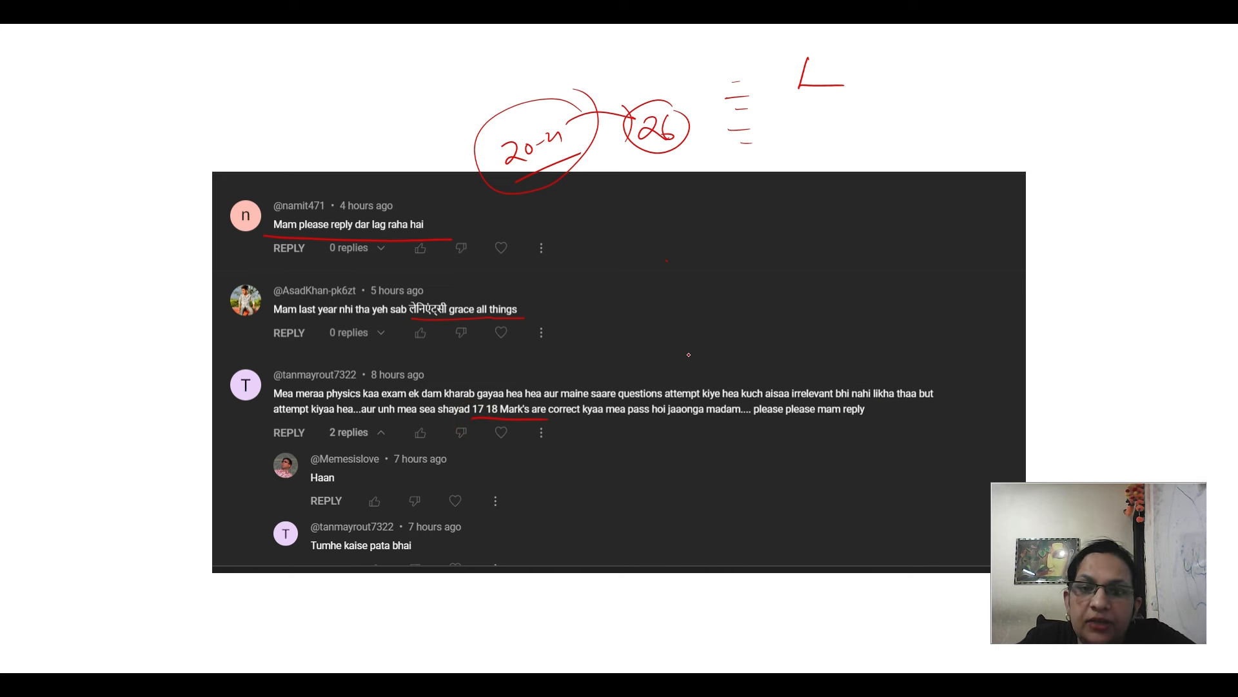
{"action": "left_click_drag", "start_coordinate": [681, 364], "coordinate": [786, 360]}
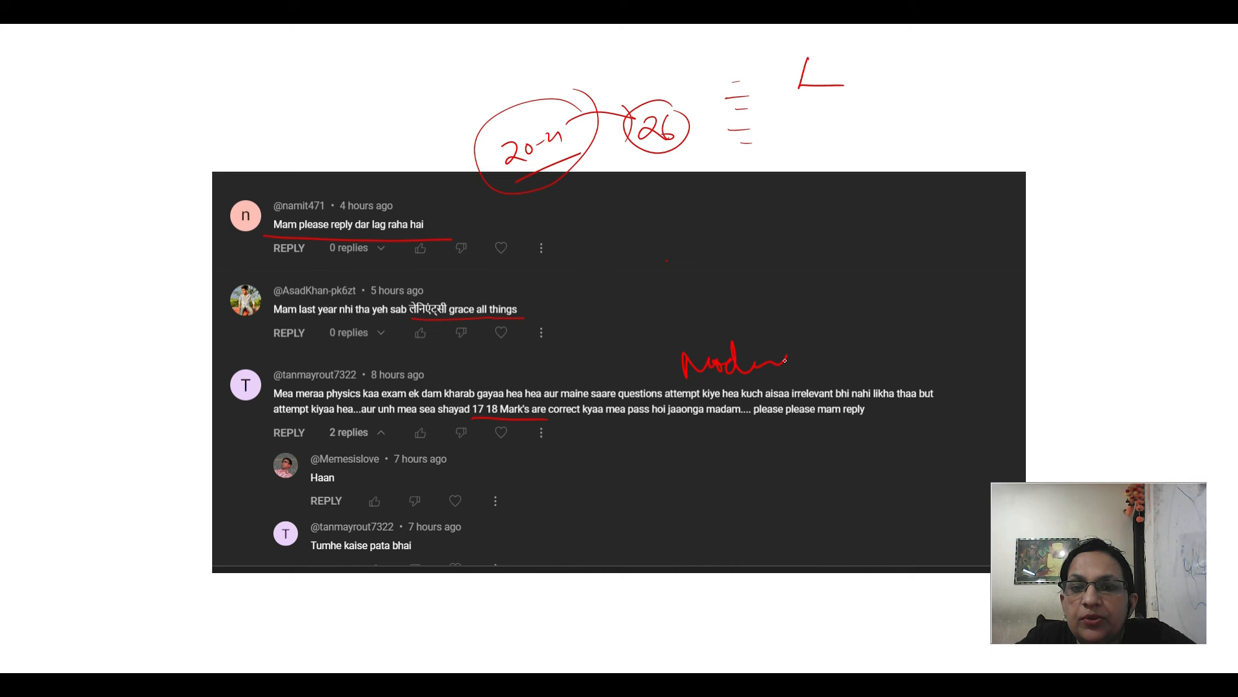